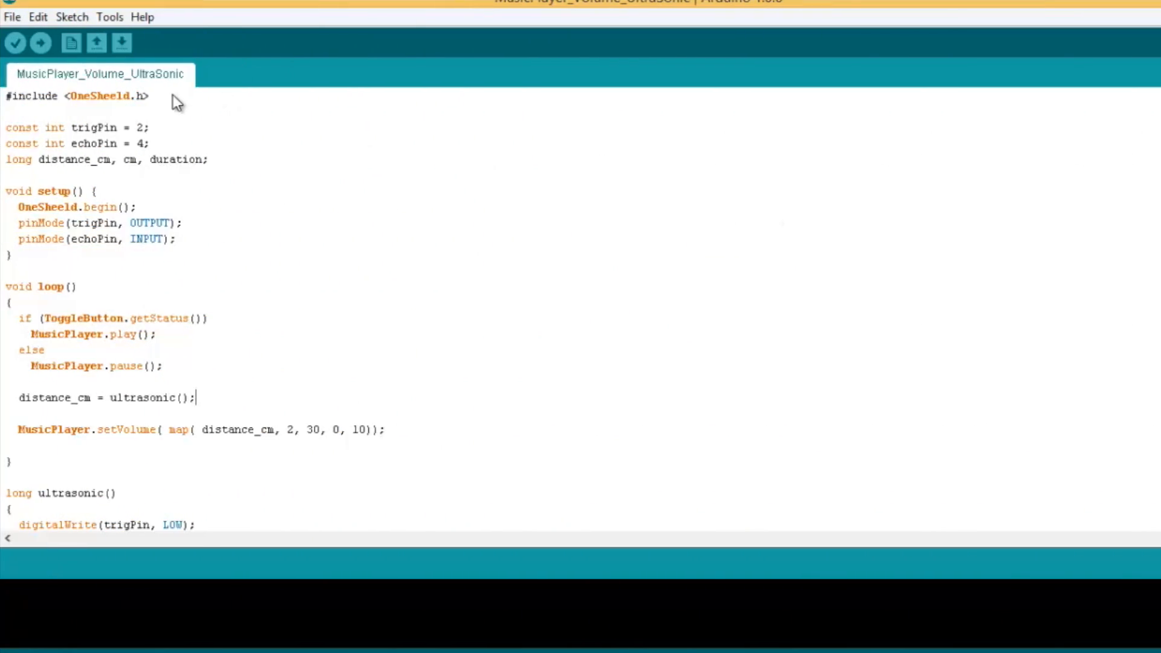
{"action": "mouse_move", "coordinate": [211, 137]}
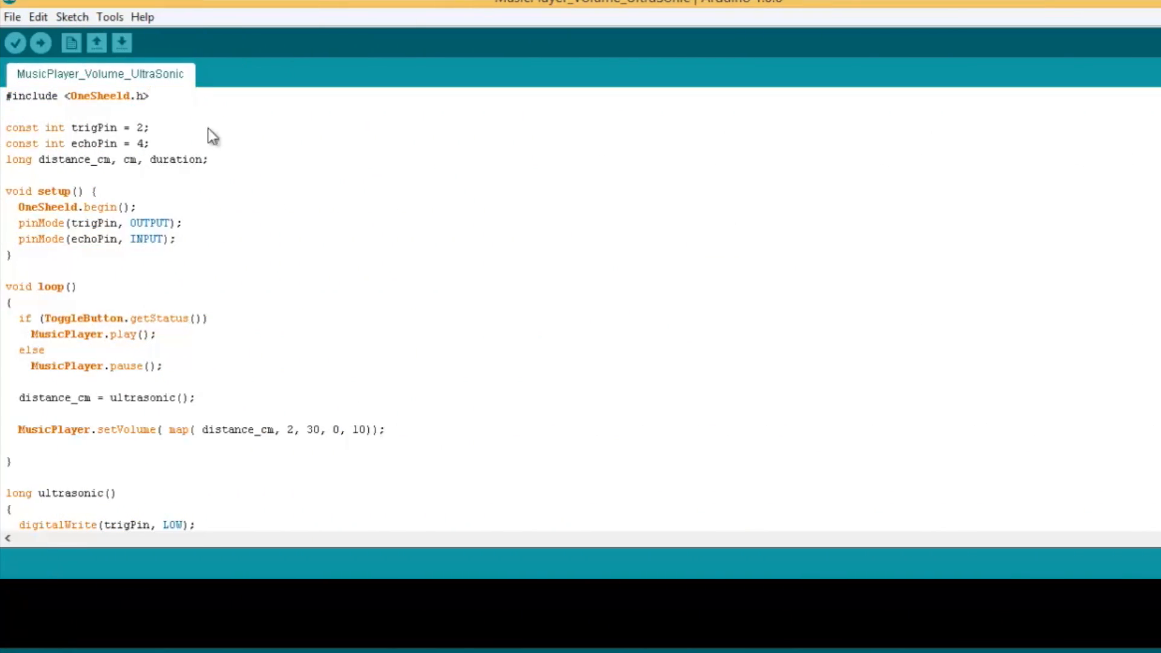
{"action": "mouse_move", "coordinate": [174, 153]}
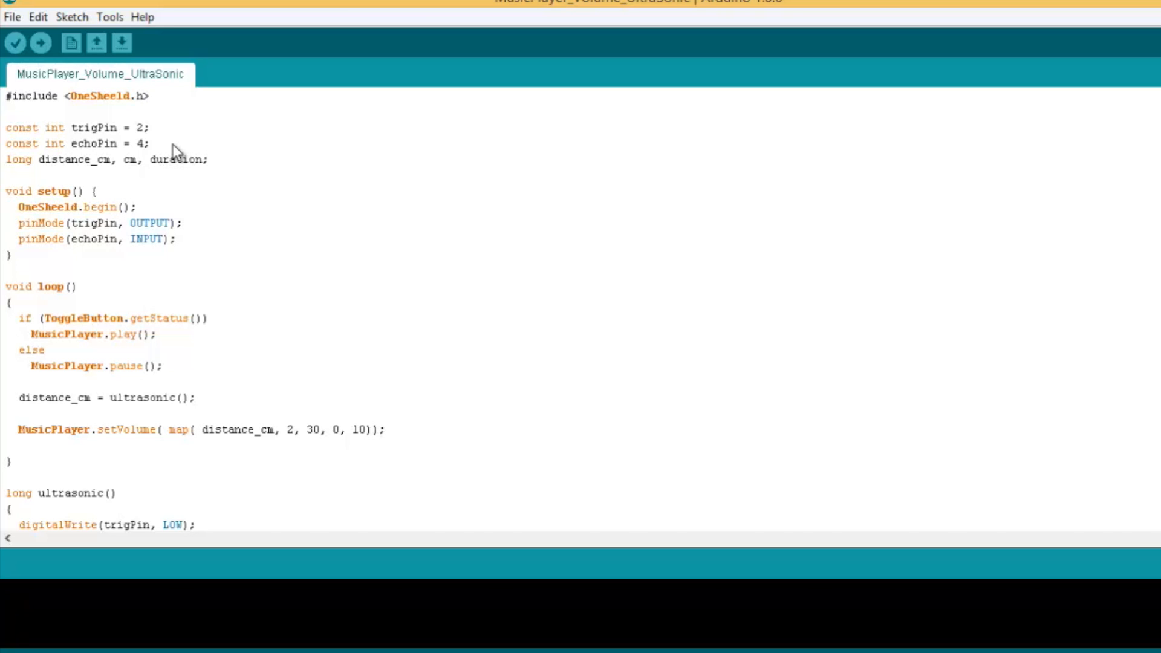
{"action": "mouse_move", "coordinate": [191, 225]}
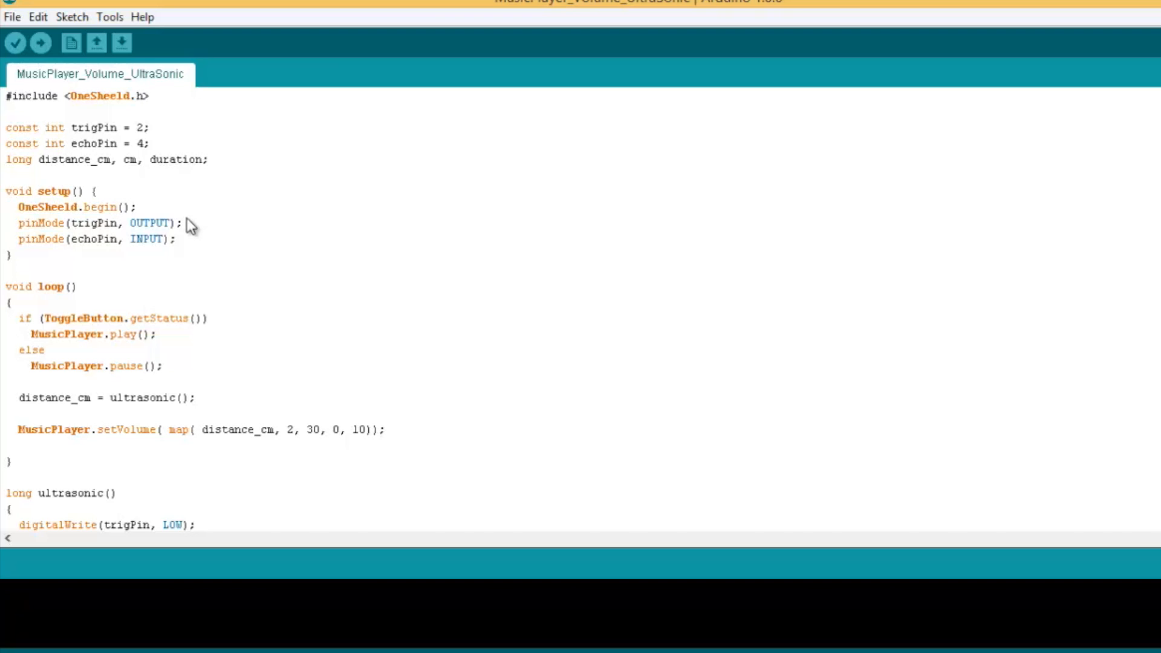
{"action": "mouse_move", "coordinate": [182, 253]}
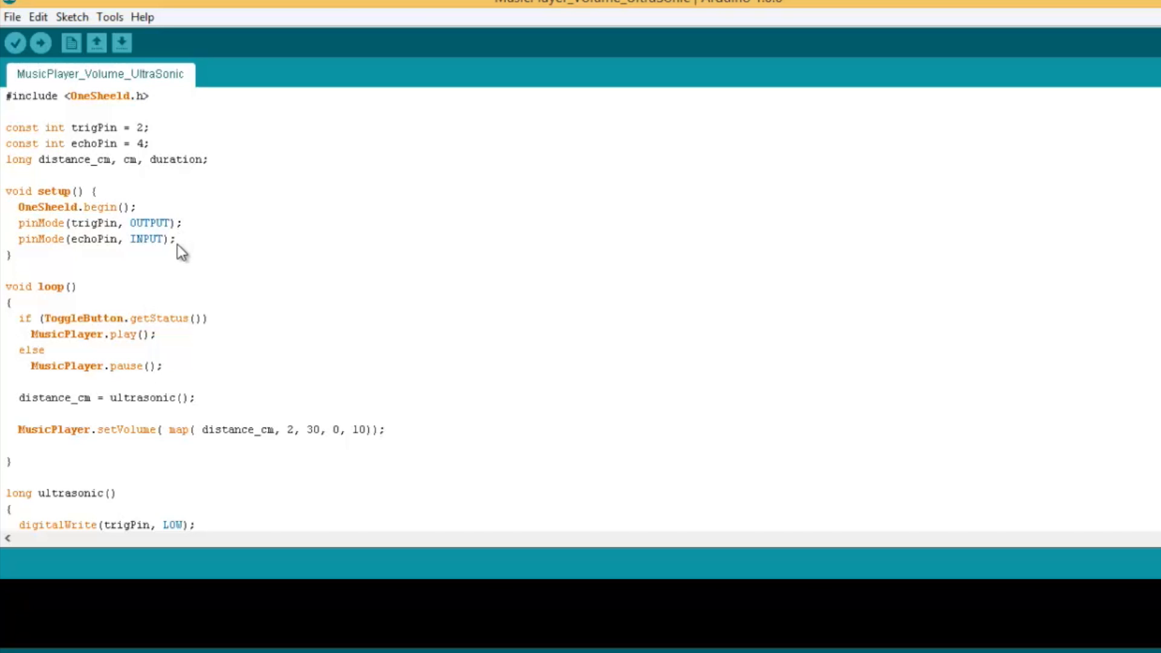
{"action": "mouse_move", "coordinate": [189, 318]}
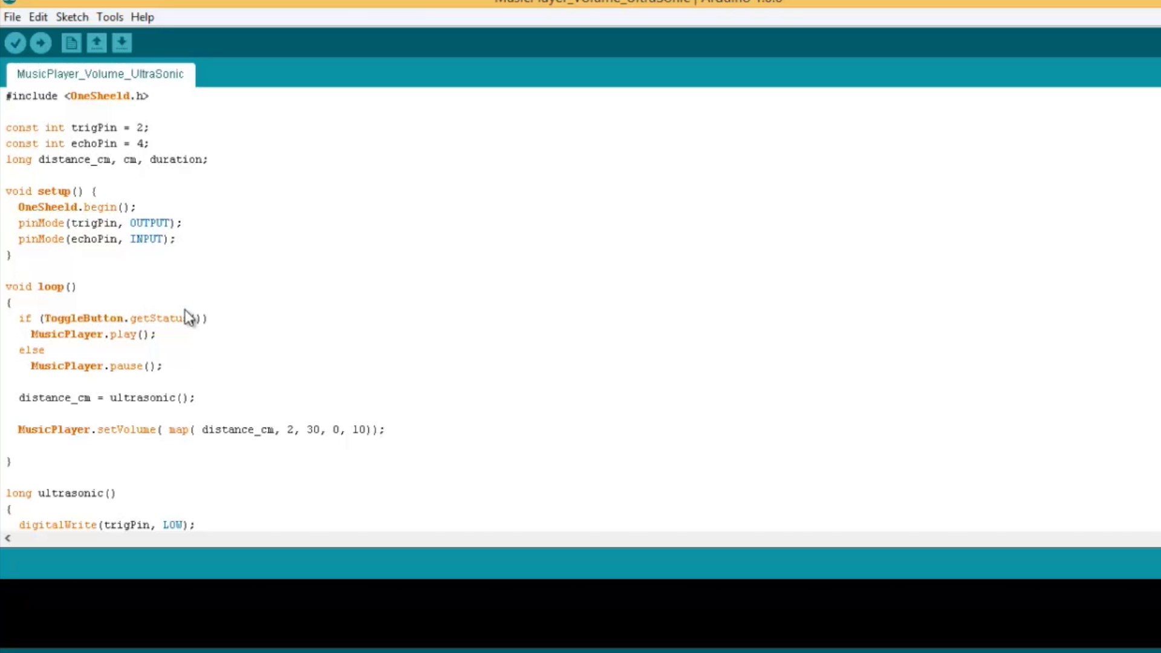
{"action": "mouse_move", "coordinate": [162, 339]}
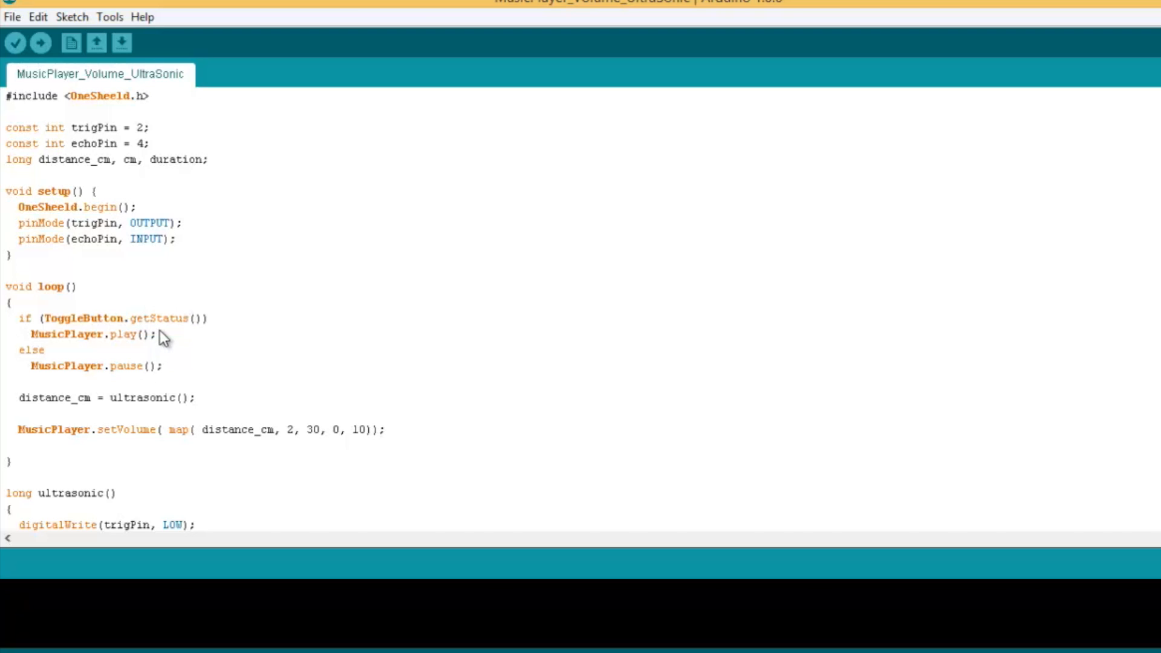
{"action": "mouse_move", "coordinate": [143, 328]}
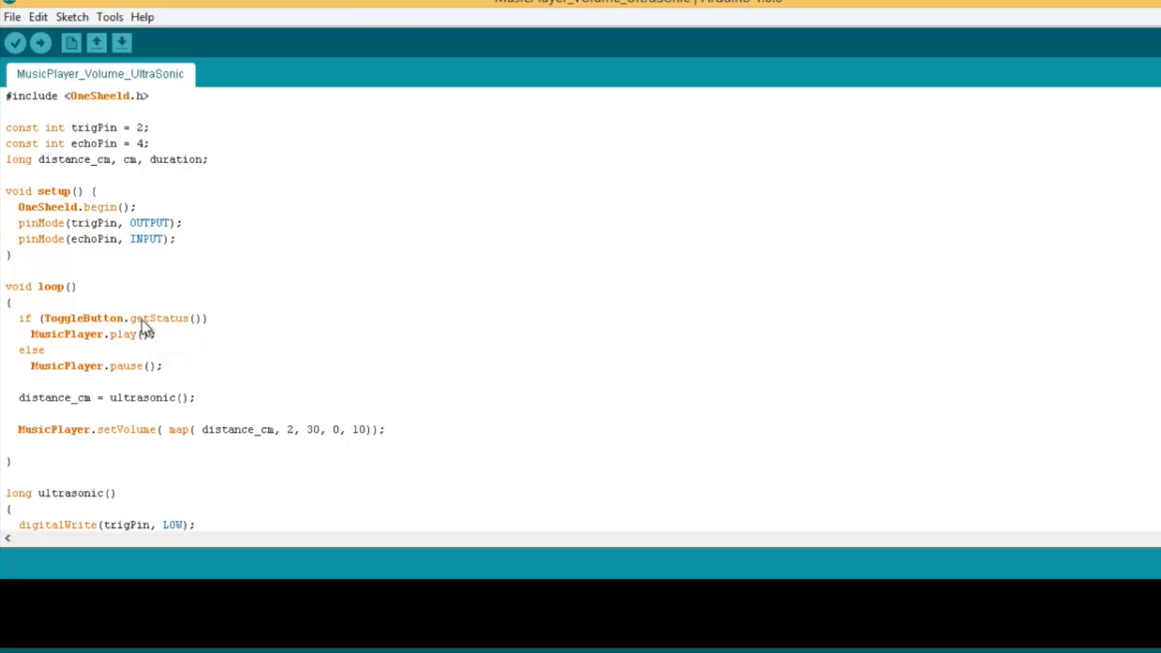
{"action": "mouse_move", "coordinate": [110, 342]}
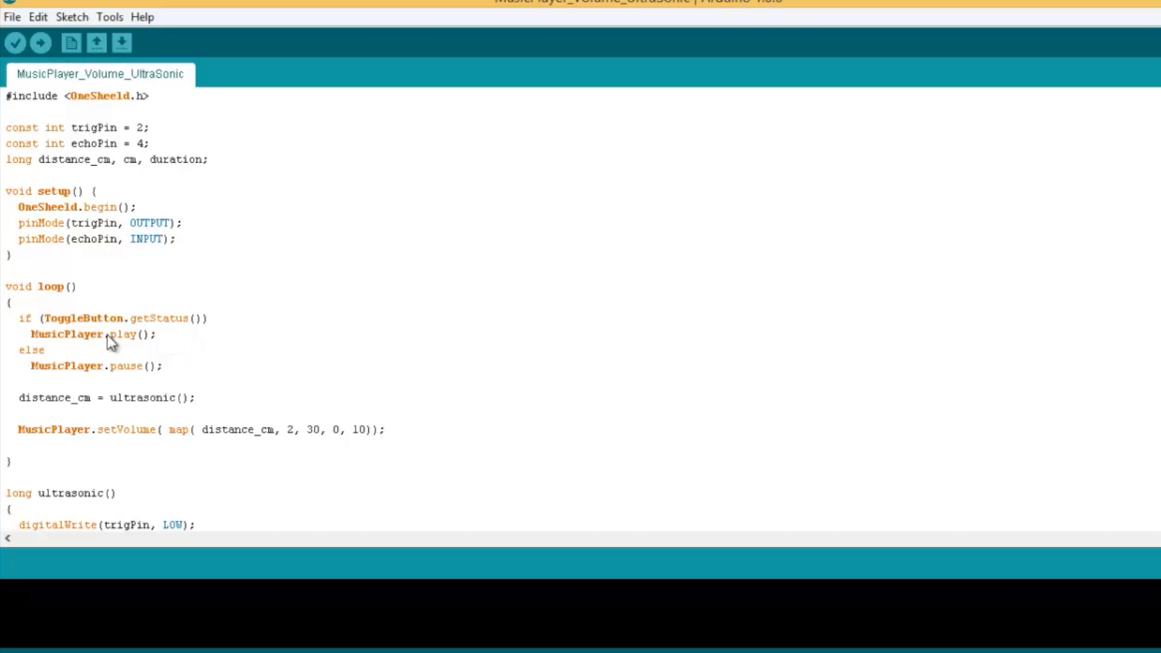
{"action": "mouse_move", "coordinate": [191, 366]}
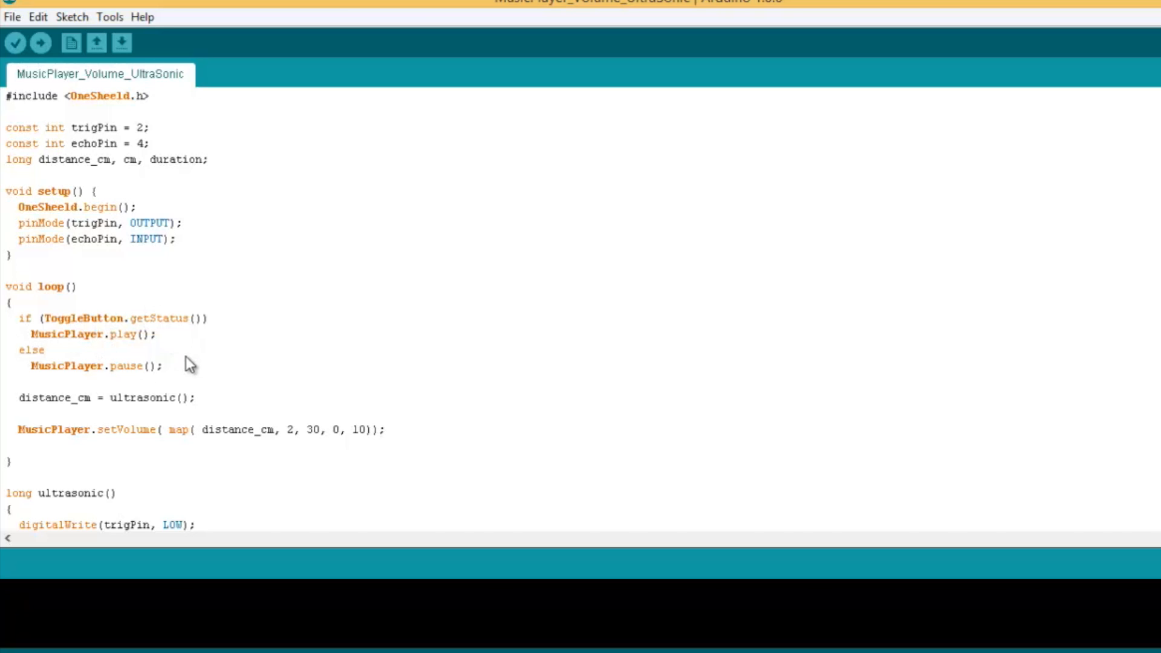
{"action": "mouse_move", "coordinate": [101, 332]}
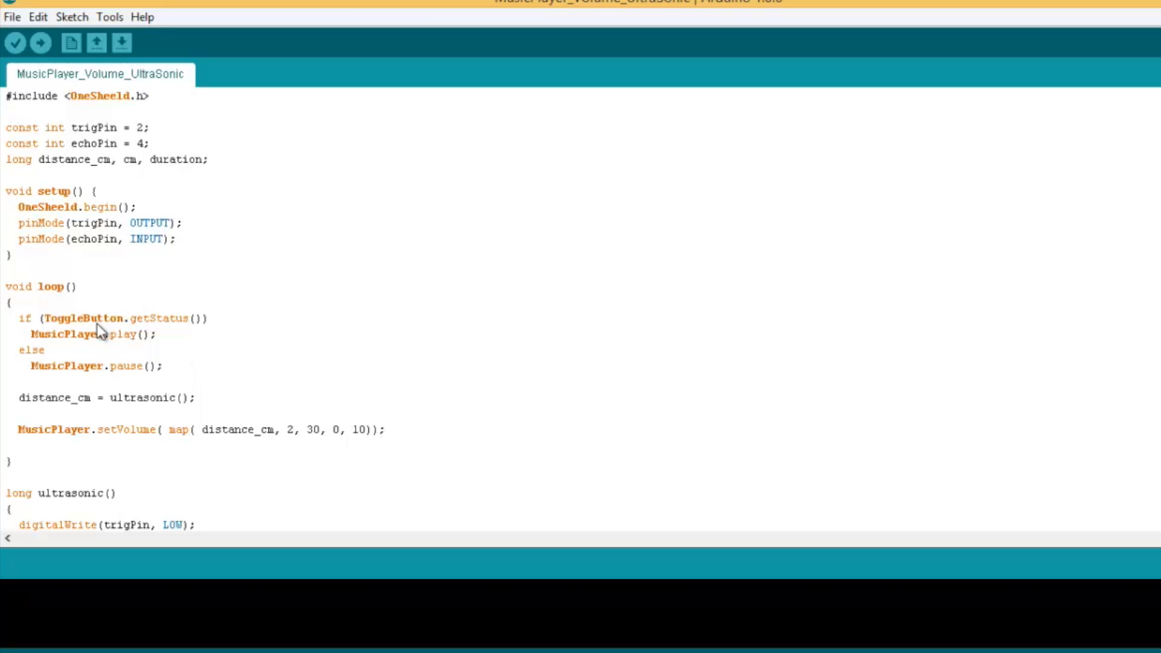
{"action": "mouse_move", "coordinate": [153, 338]}
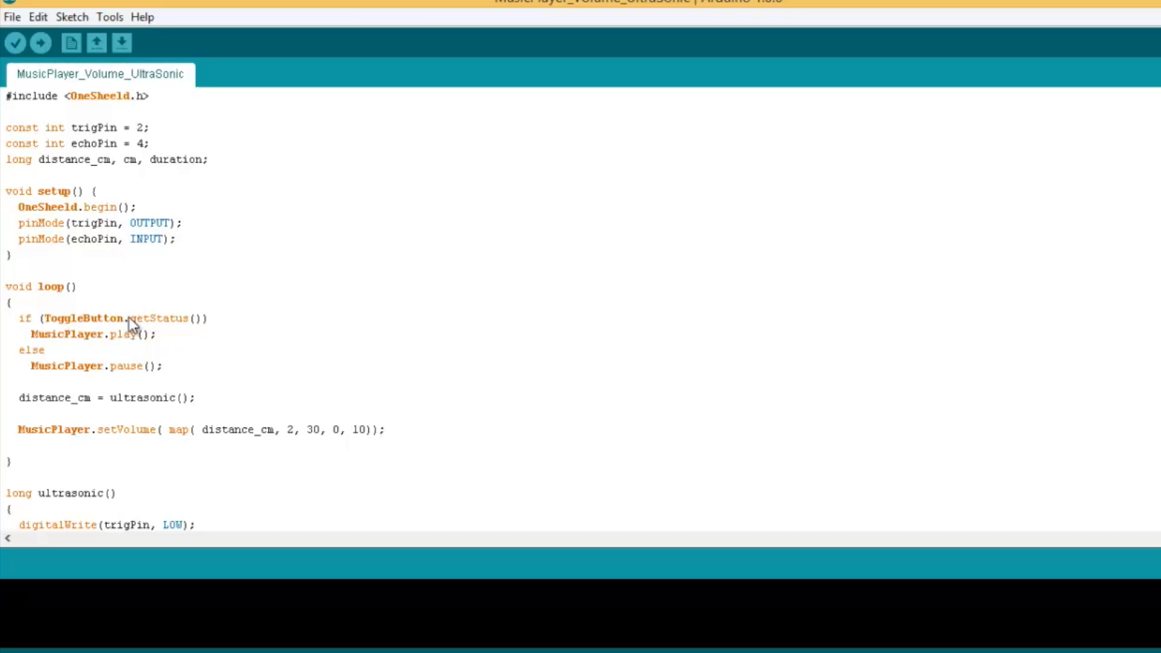
{"action": "mouse_move", "coordinate": [119, 357]}
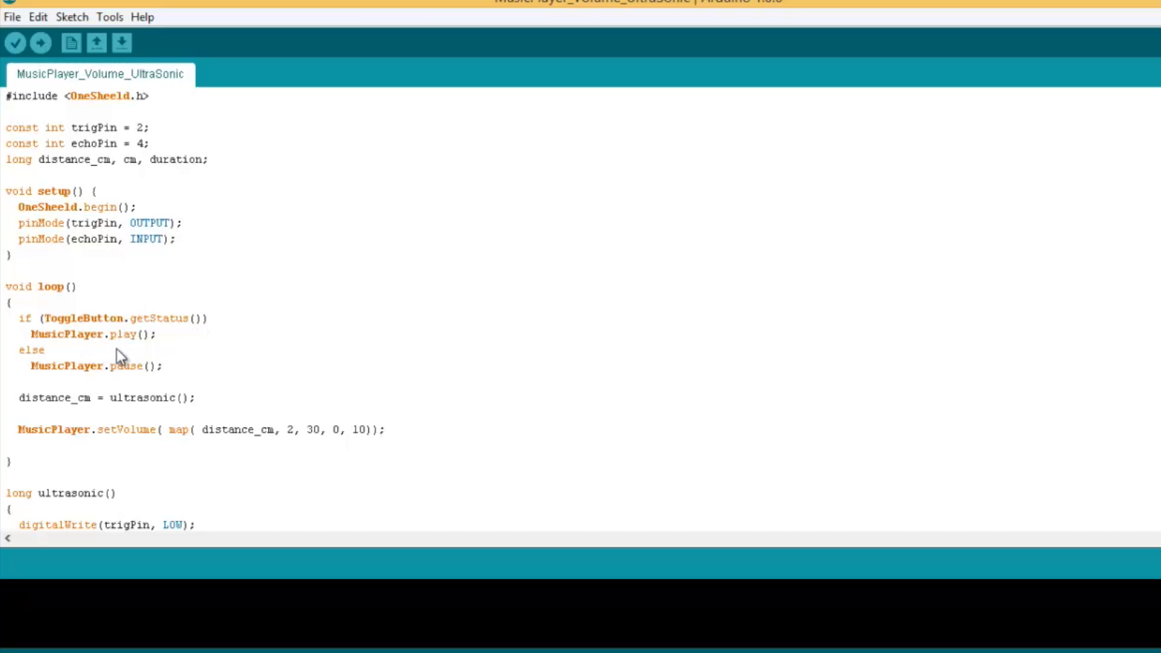
{"action": "mouse_move", "coordinate": [205, 352]}
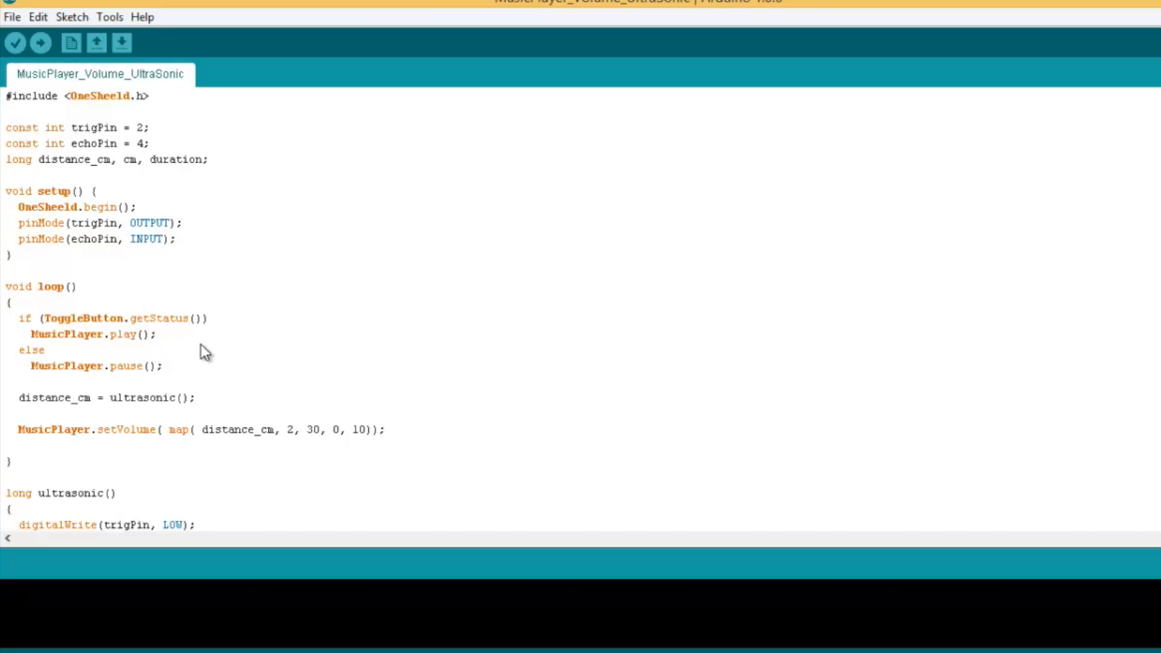
{"action": "mouse_move", "coordinate": [157, 388]}
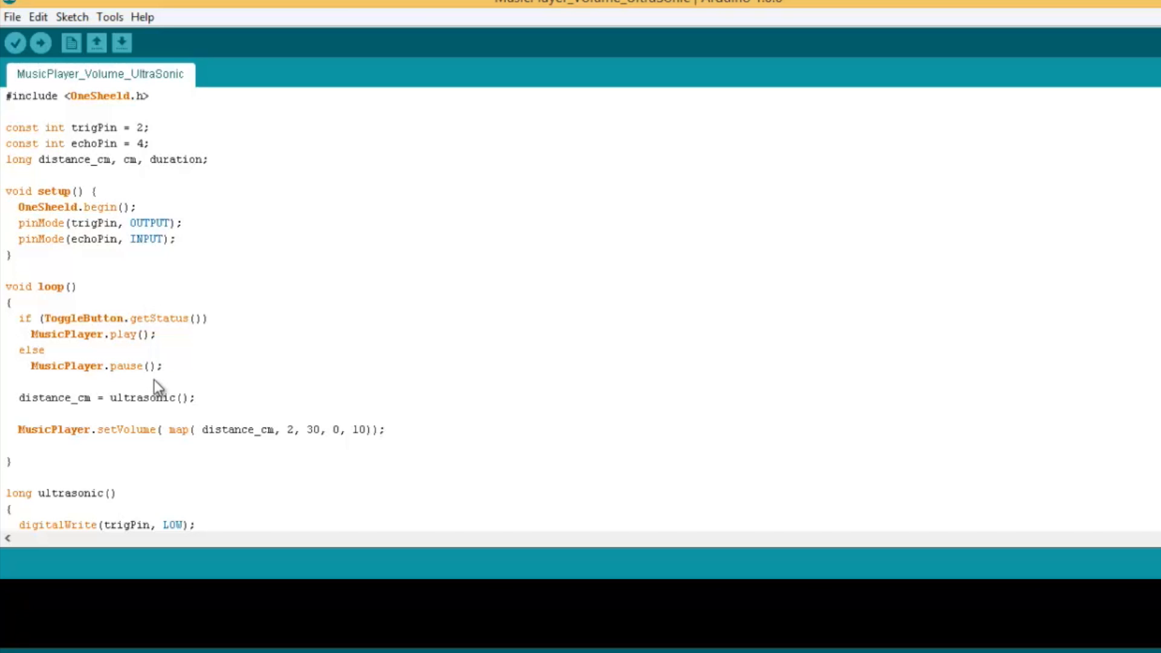
{"action": "mouse_move", "coordinate": [122, 415]}
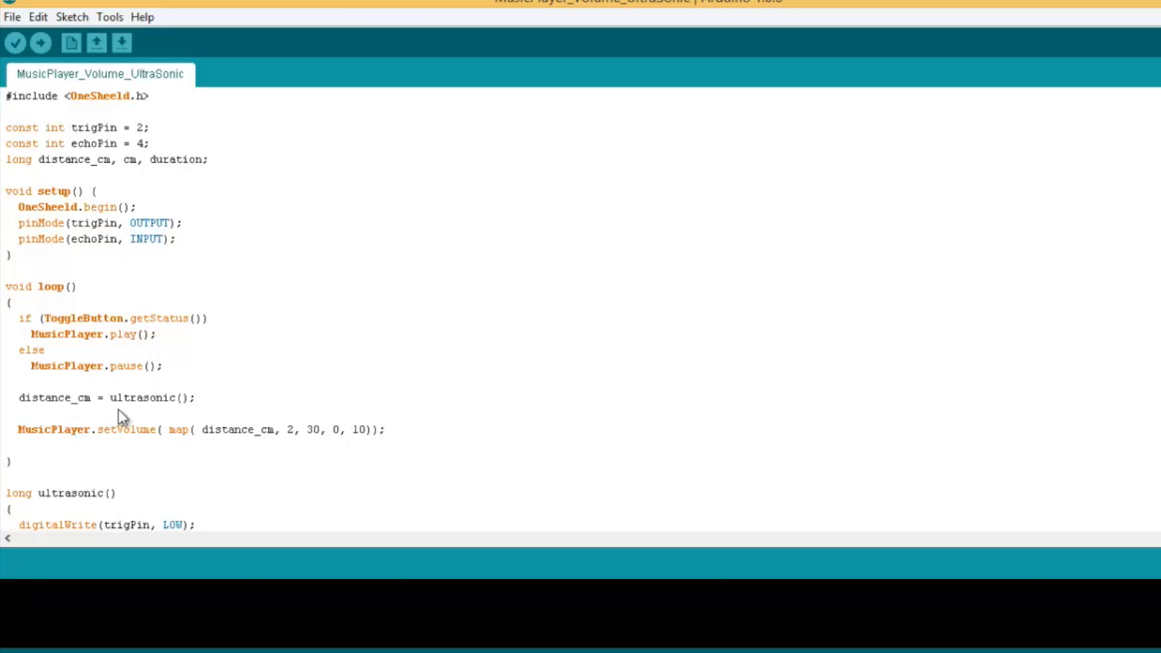
{"action": "mouse_move", "coordinate": [193, 453]}
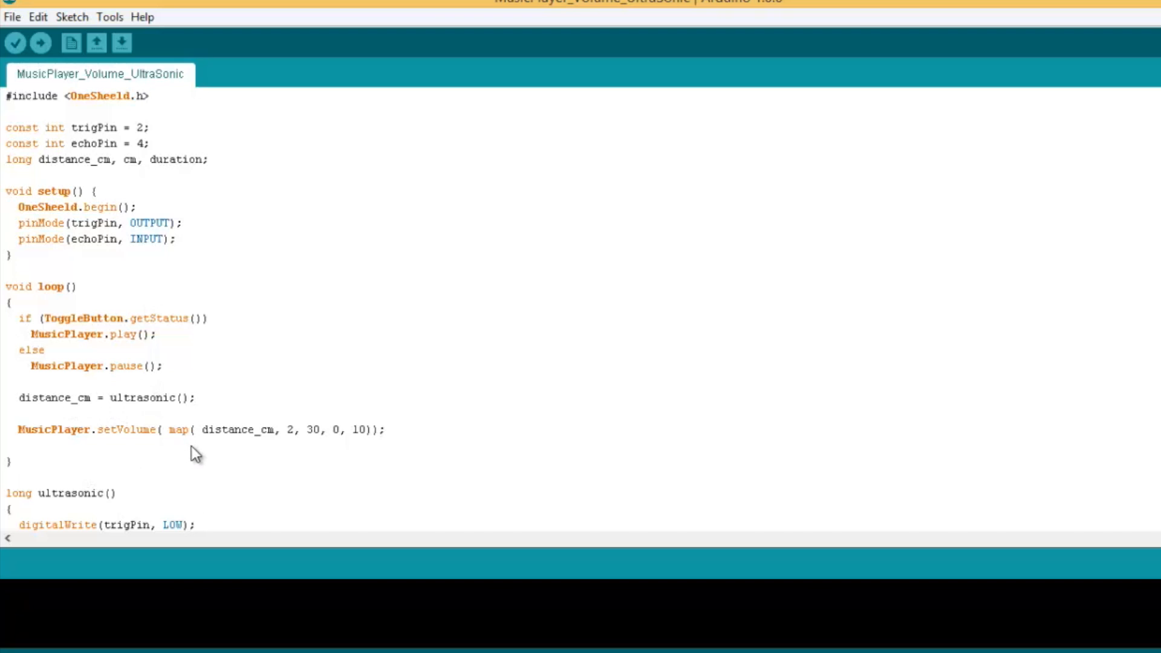
{"action": "mouse_move", "coordinate": [316, 443]}
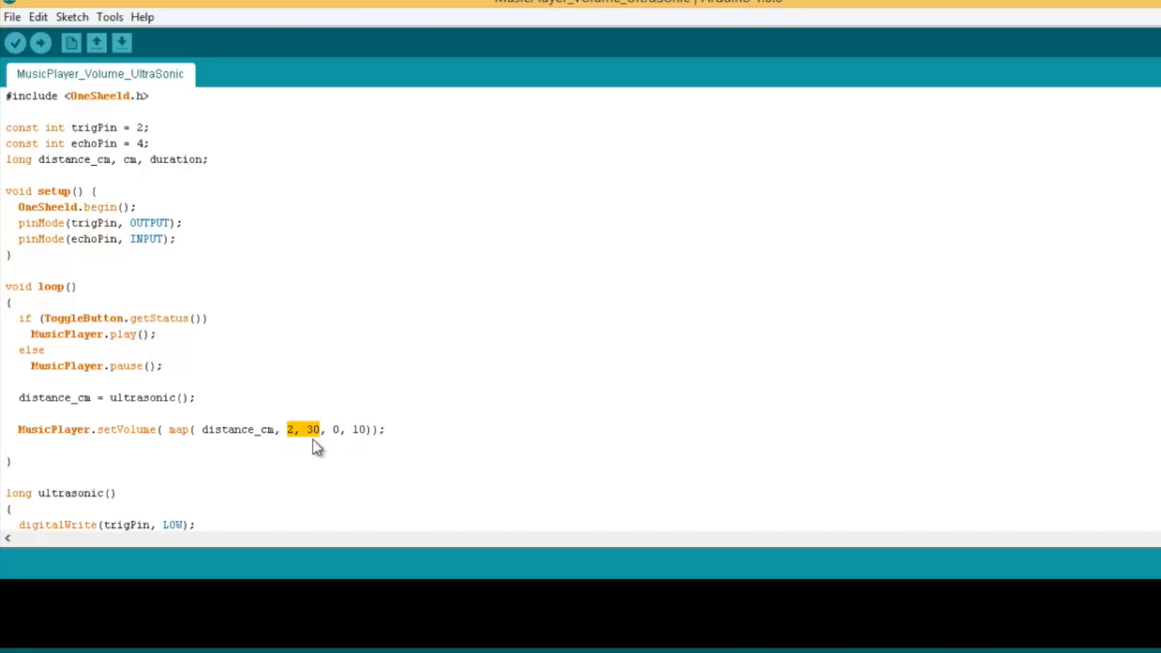
{"action": "left_click", "coordinate": [289, 443]}
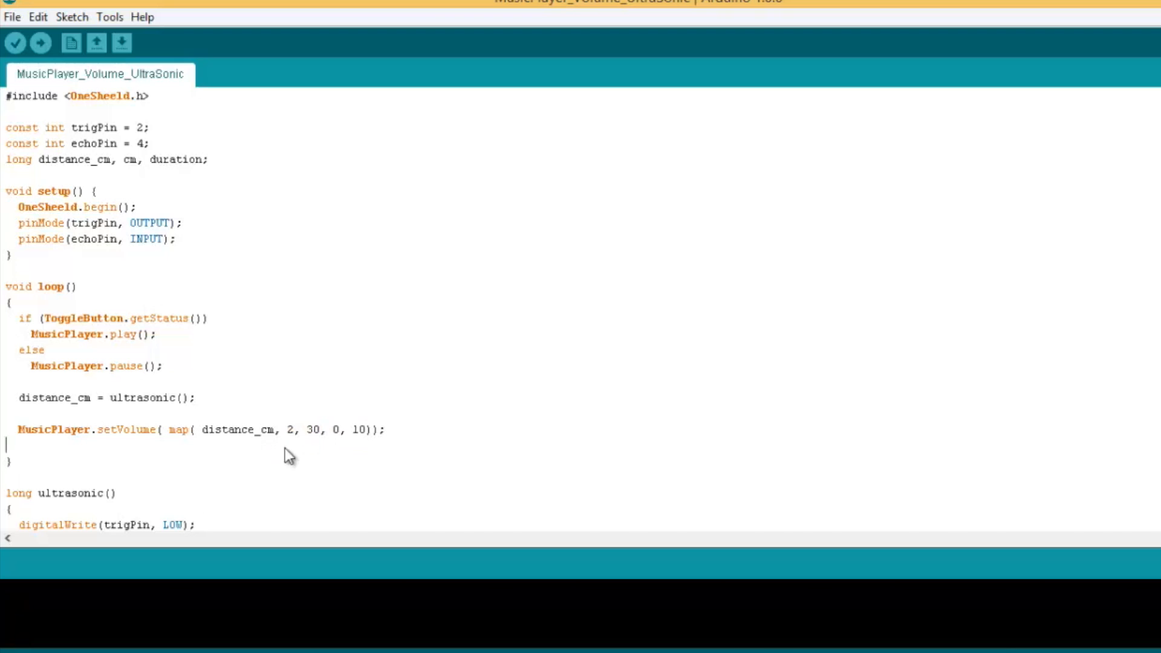
{"action": "mouse_move", "coordinate": [293, 443]}
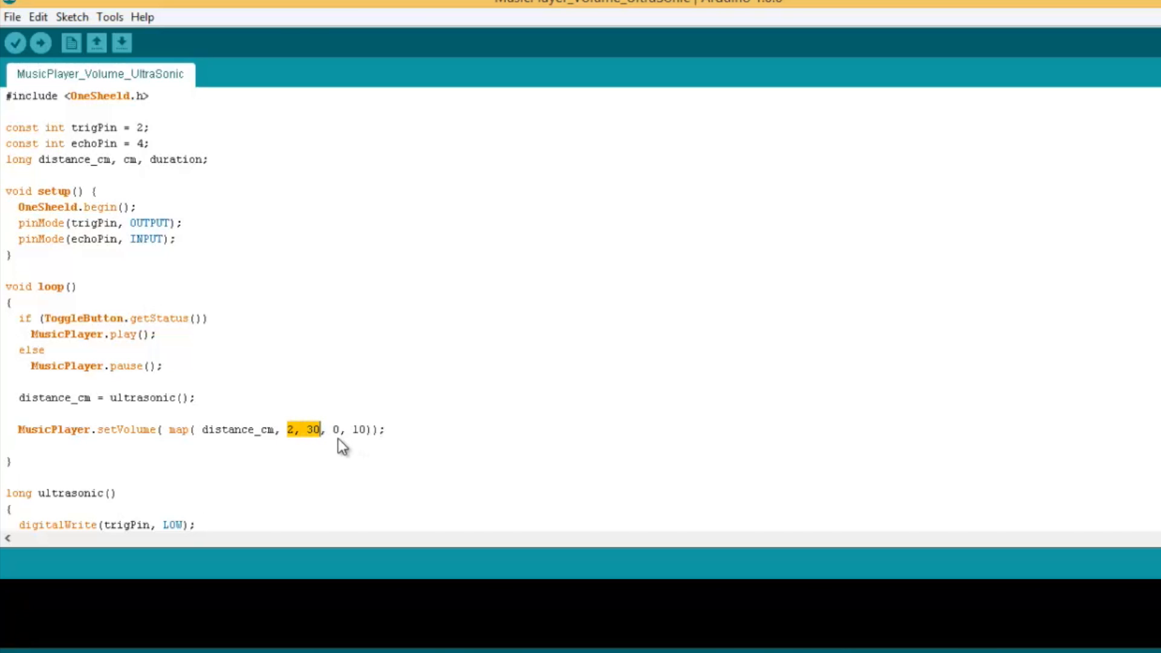
{"action": "mouse_move", "coordinate": [282, 436]}
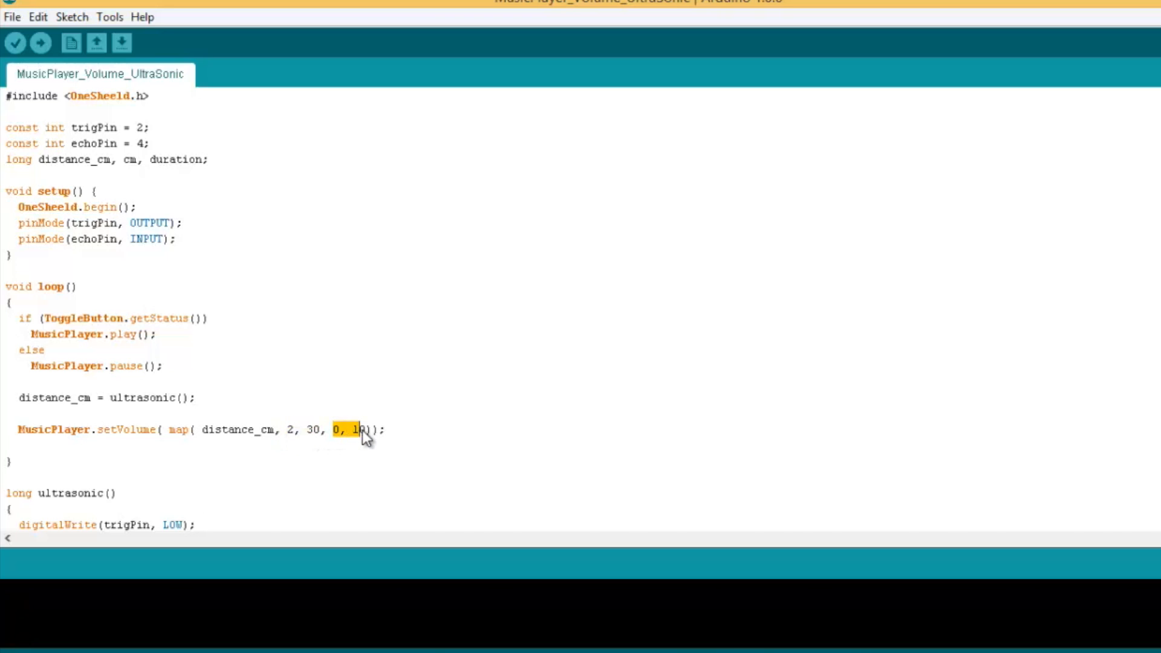
{"action": "scroll", "scroll_direction": "down", "scroll_amount": 3}
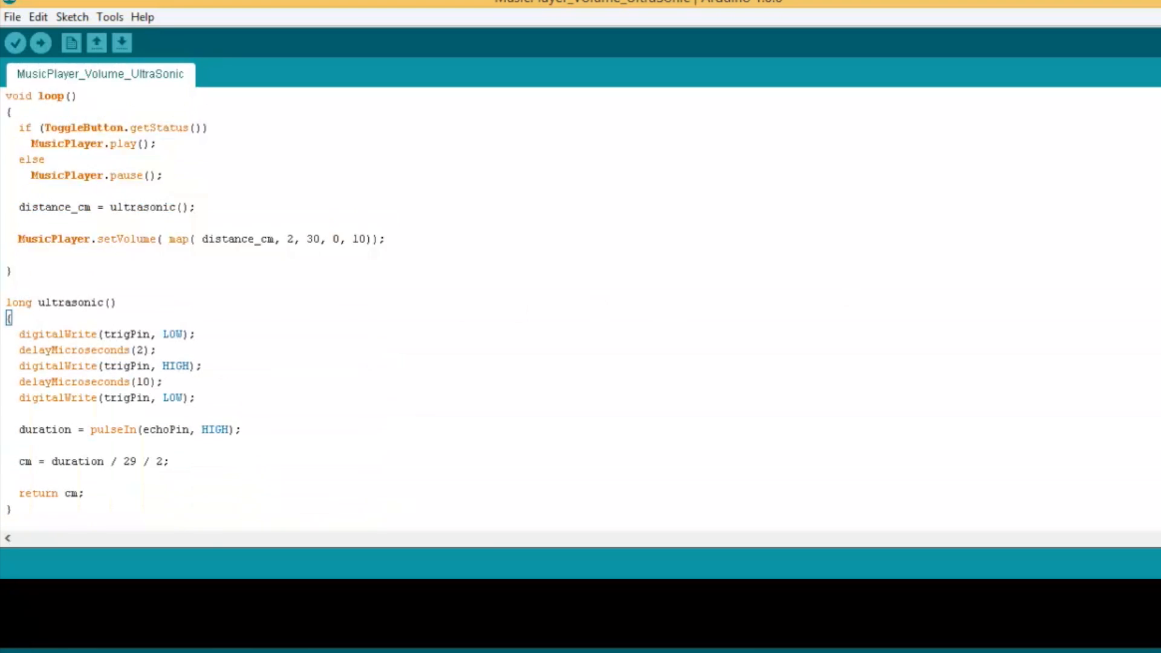
{"action": "scroll", "scroll_direction": "up", "scroll_amount": 3}
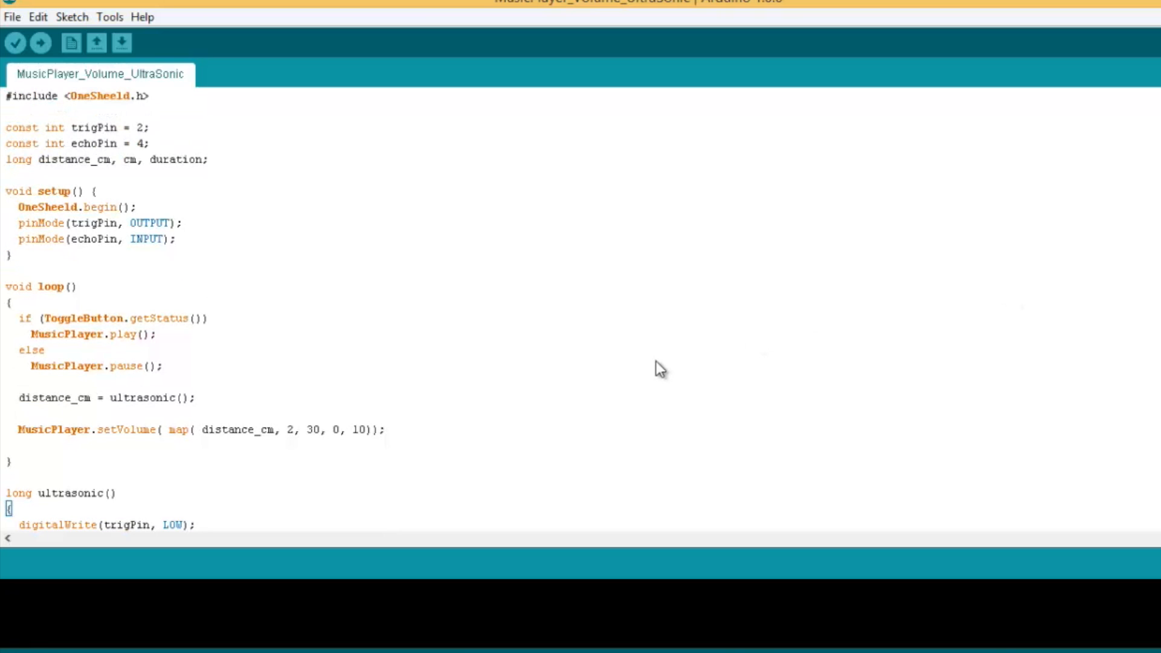